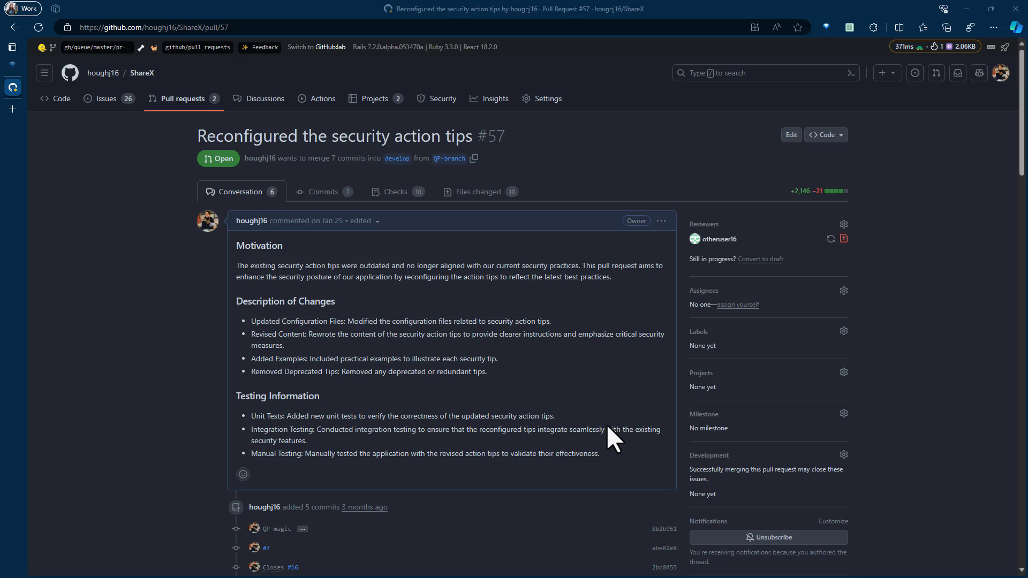
Step: Bring the SECURITY.md review comments into view in the pull request conversation
scroll("down", 3)
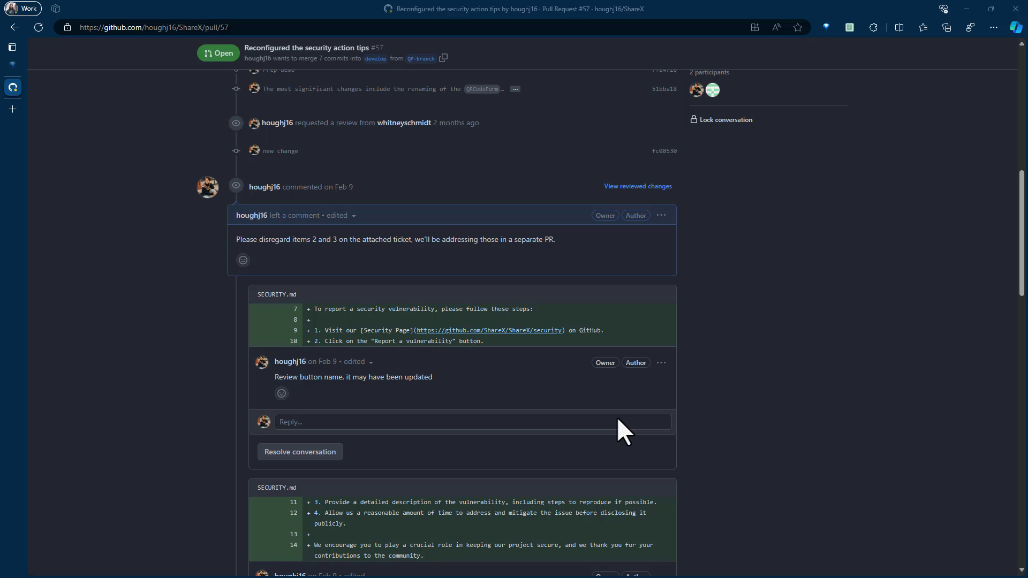
mouse_move(276, 294)
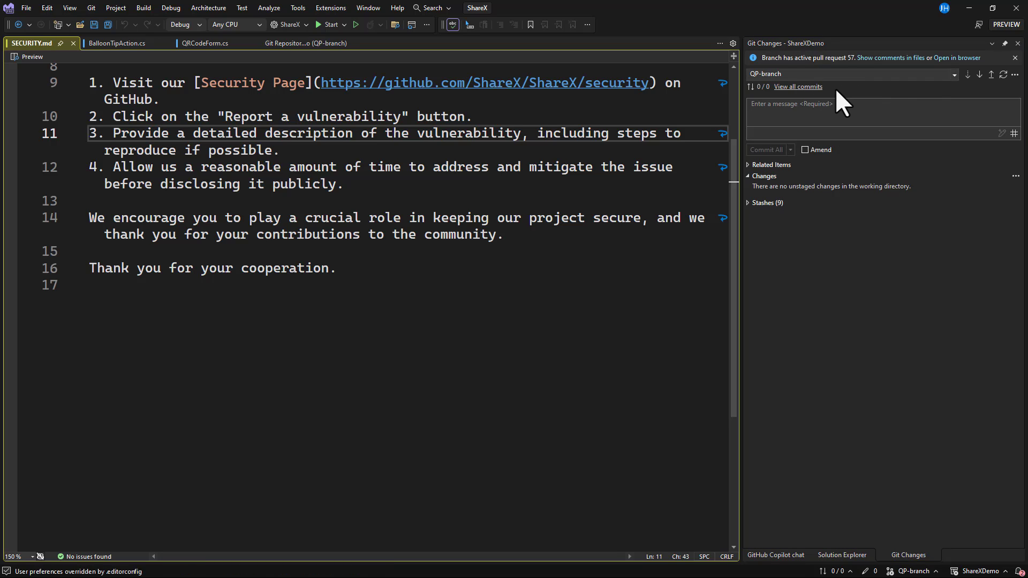
mouse_move(890, 58)
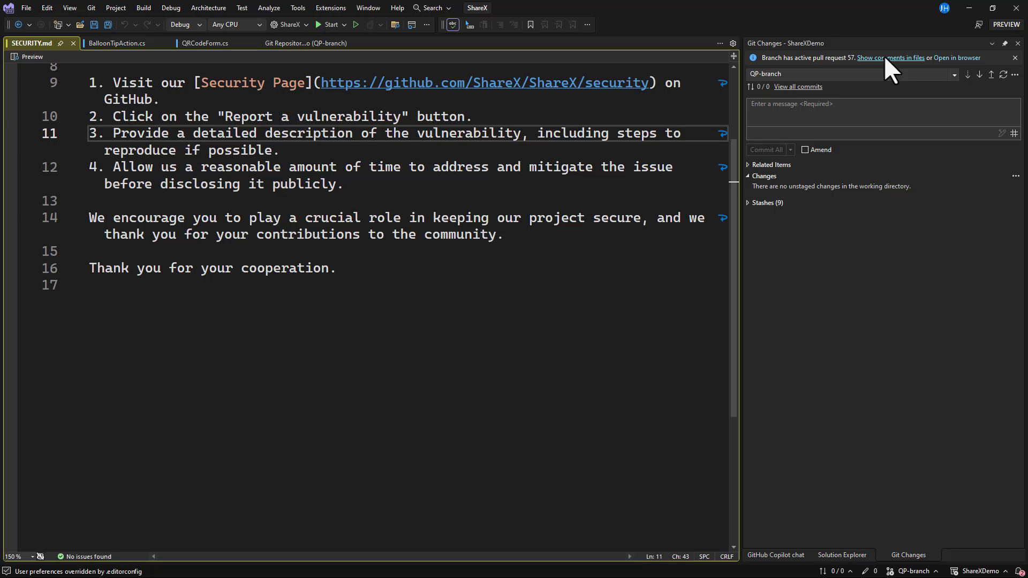
Step: Show comments inline, make step 2 read 'Report a security vulnerability', and resolve Comment 1
left_click(889, 58)
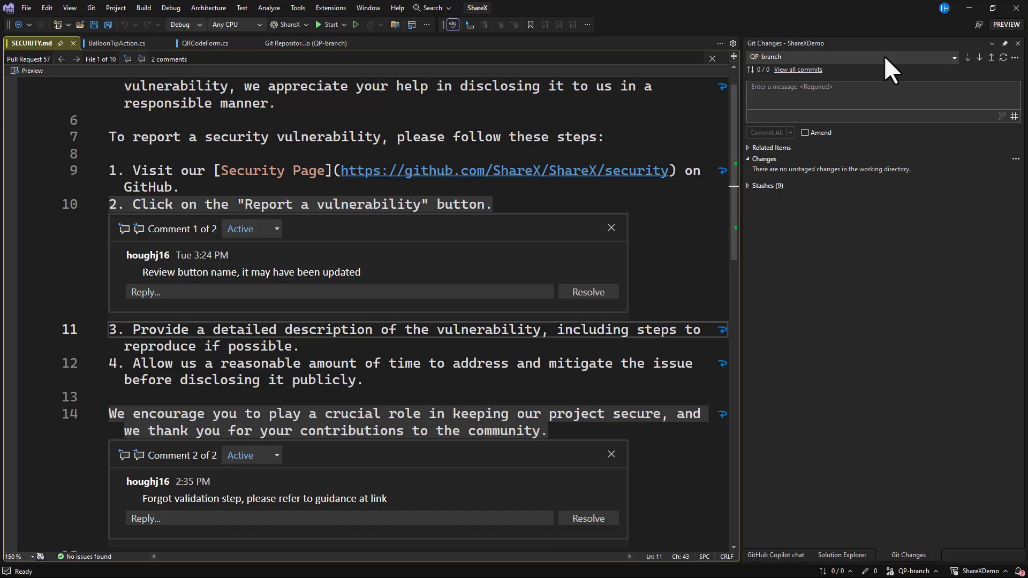
mouse_move(420, 216)
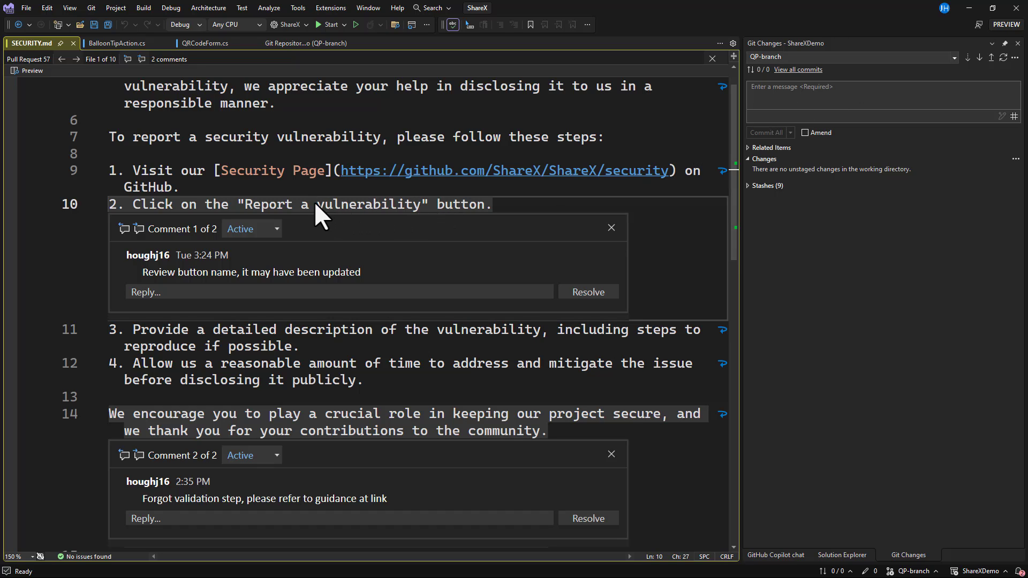
type("security")
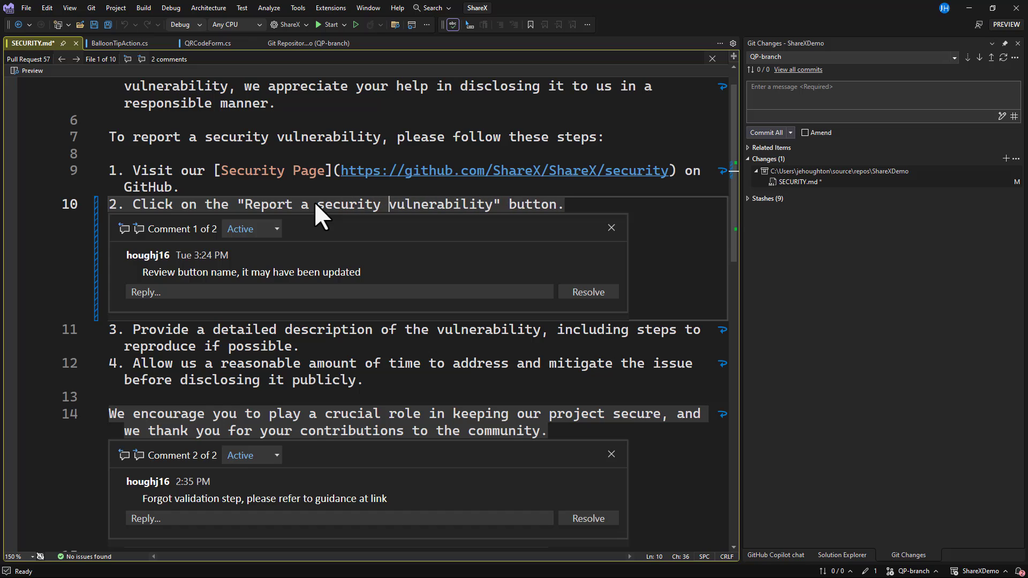
mouse_move(416, 288)
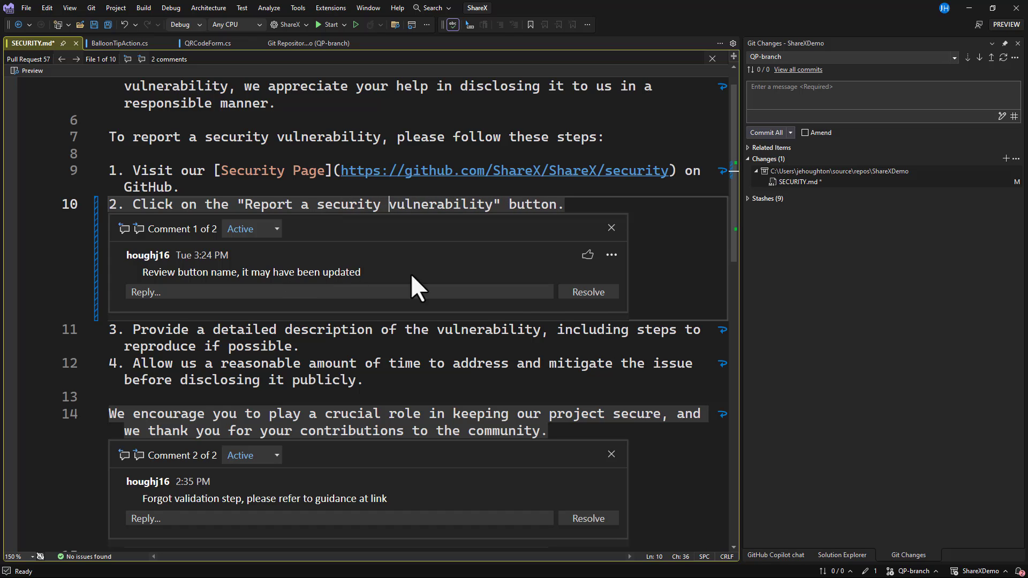
left_click(585, 292)
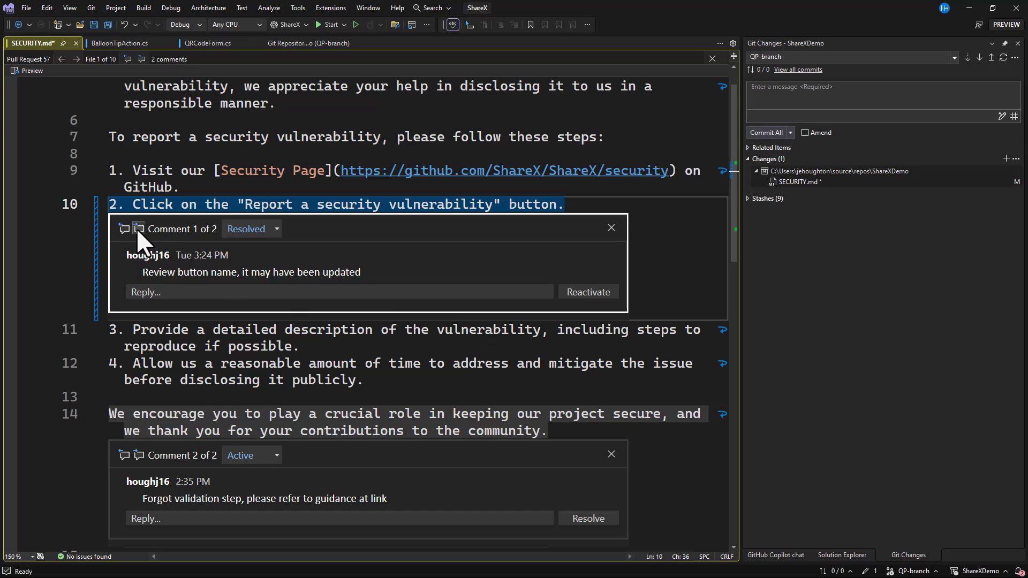
Step: Reply 'Thanks!' to Comment 2 and mark it resolved
scroll("down", 3)
type("Thanks!")
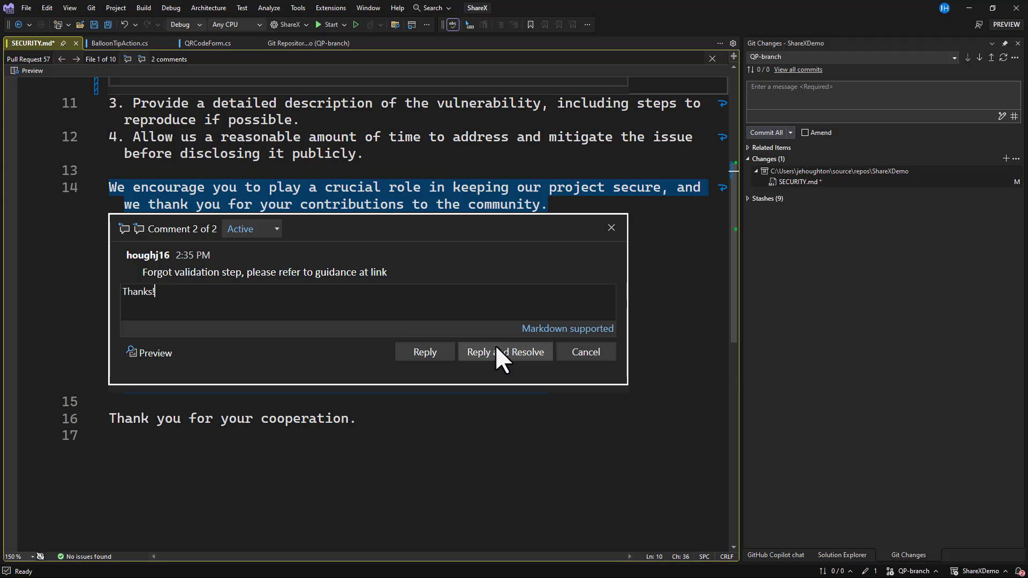
left_click(504, 351)
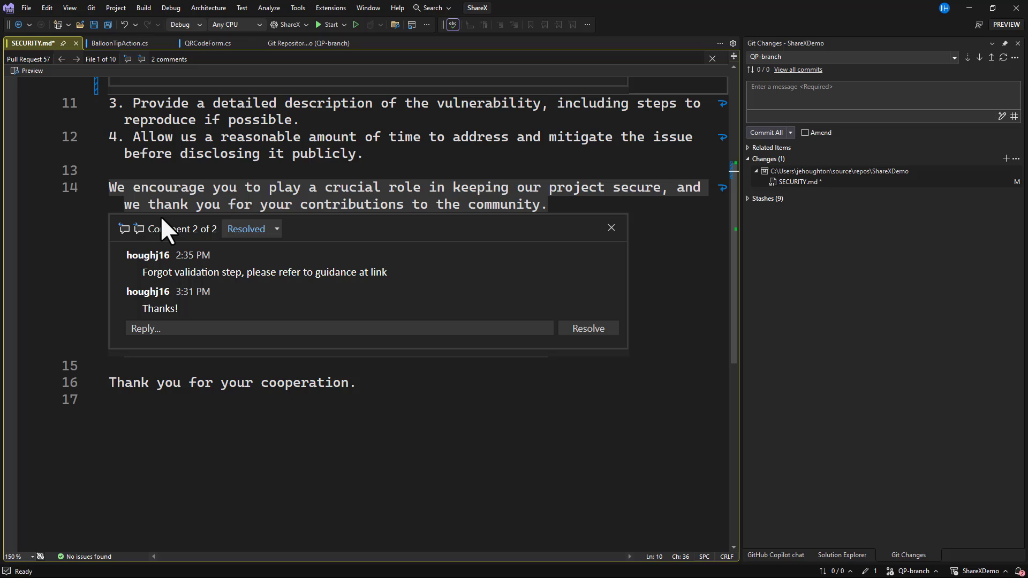
left_click(586, 327)
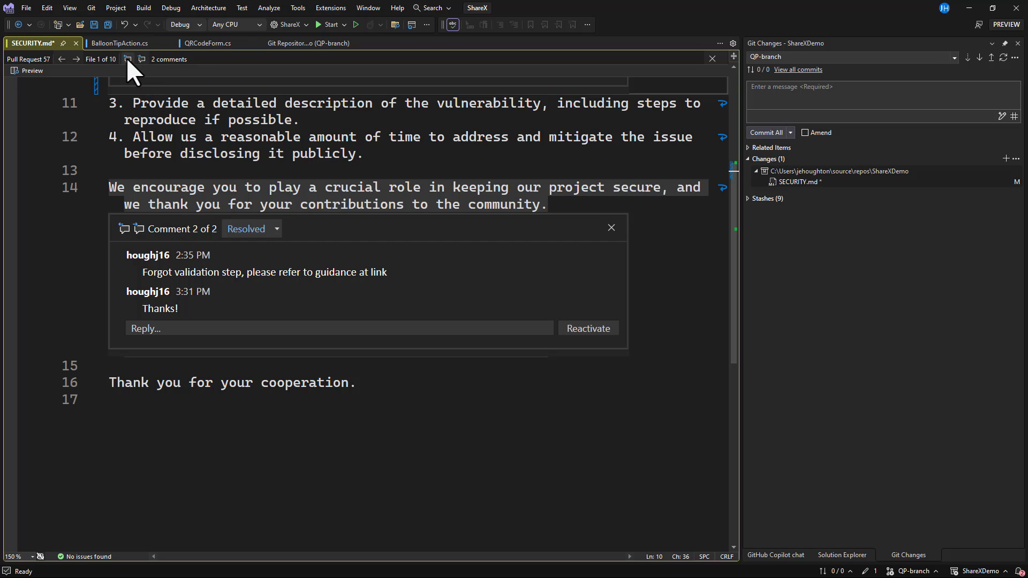
Step: Move to BalloonTipAction.cs, file 2 of 10, and begin a new 'pu' property line at line 32
left_click(76, 59)
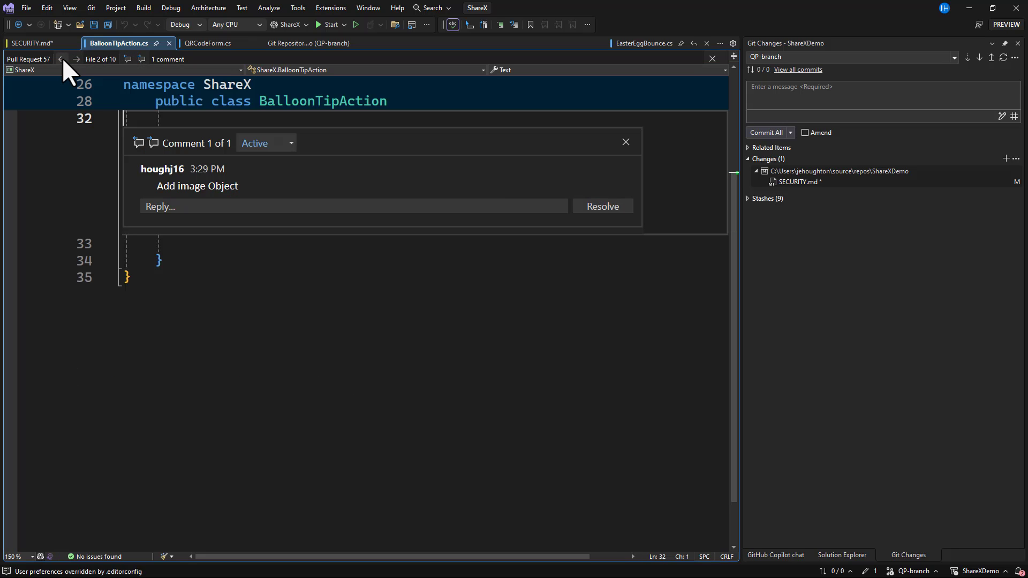
type("pu")
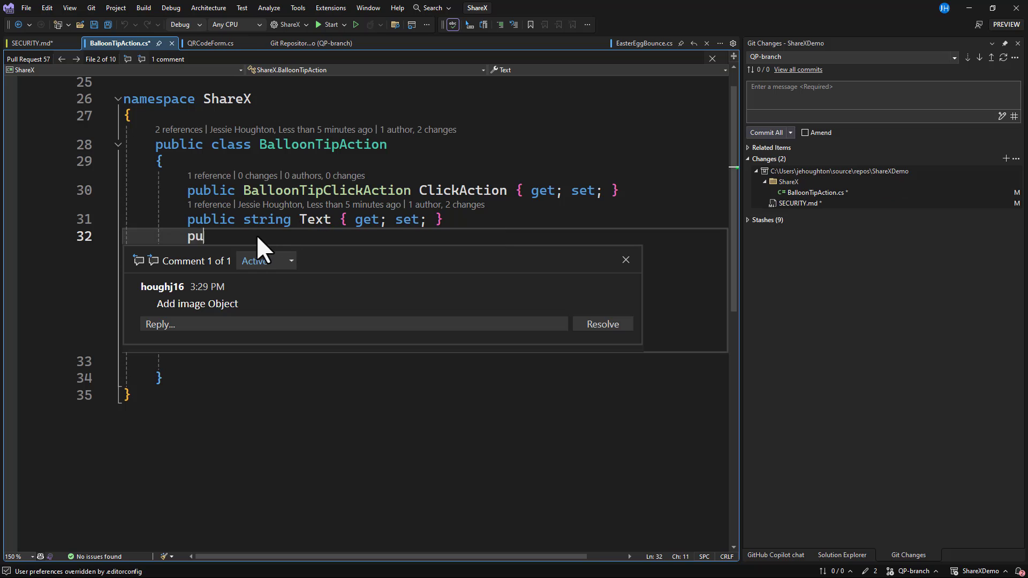